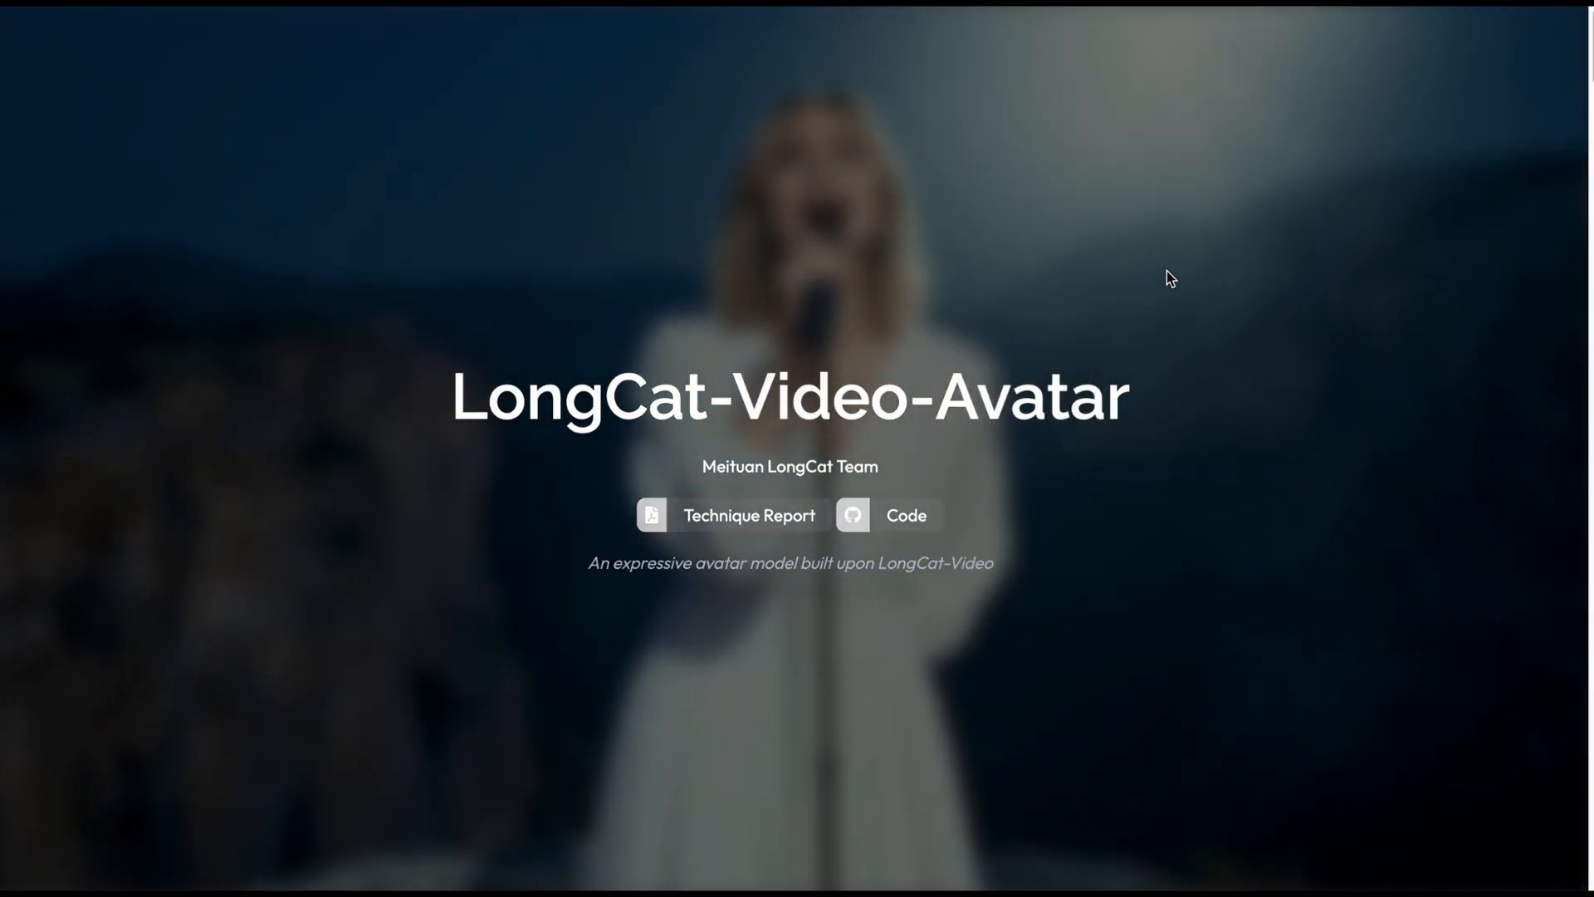
mouse_move(340, 353)
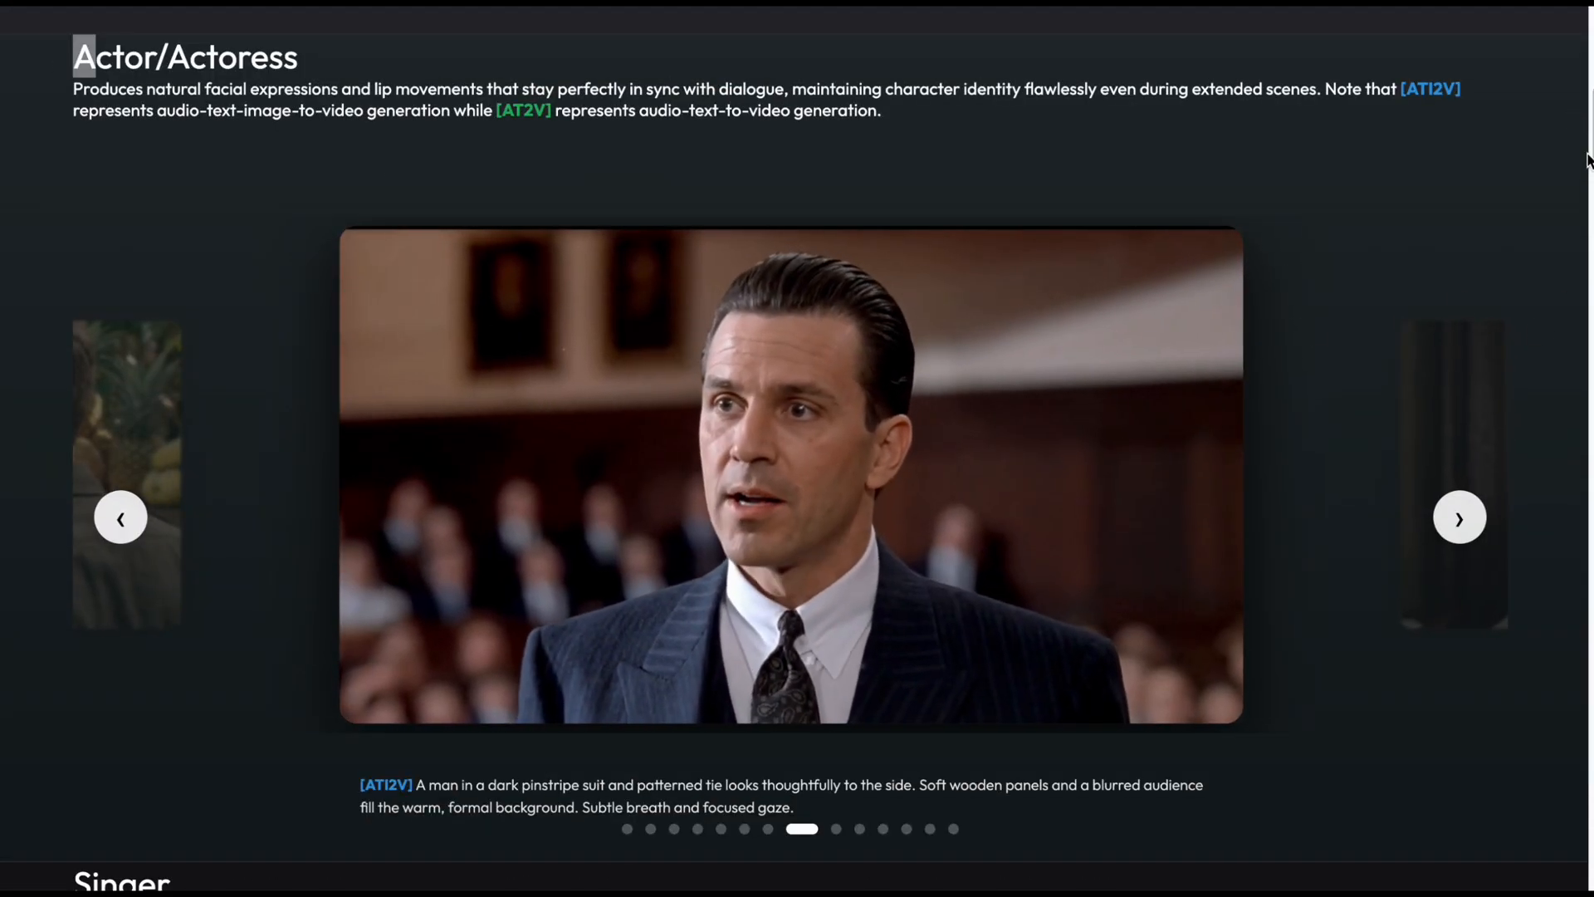
scroll(down, 3)
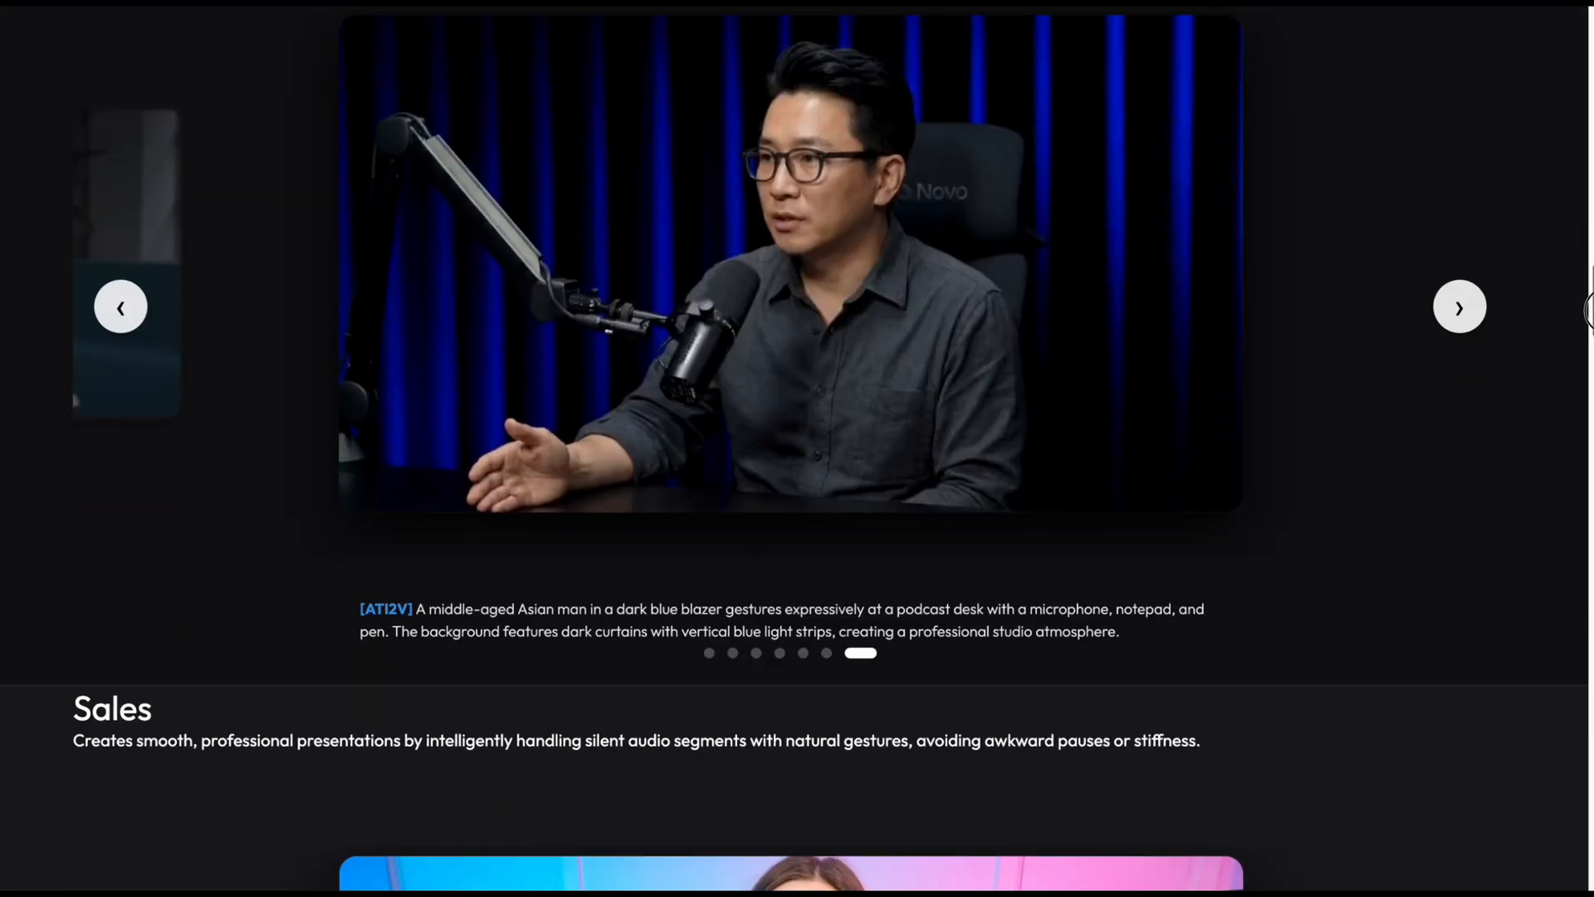
scroll(down, 3)
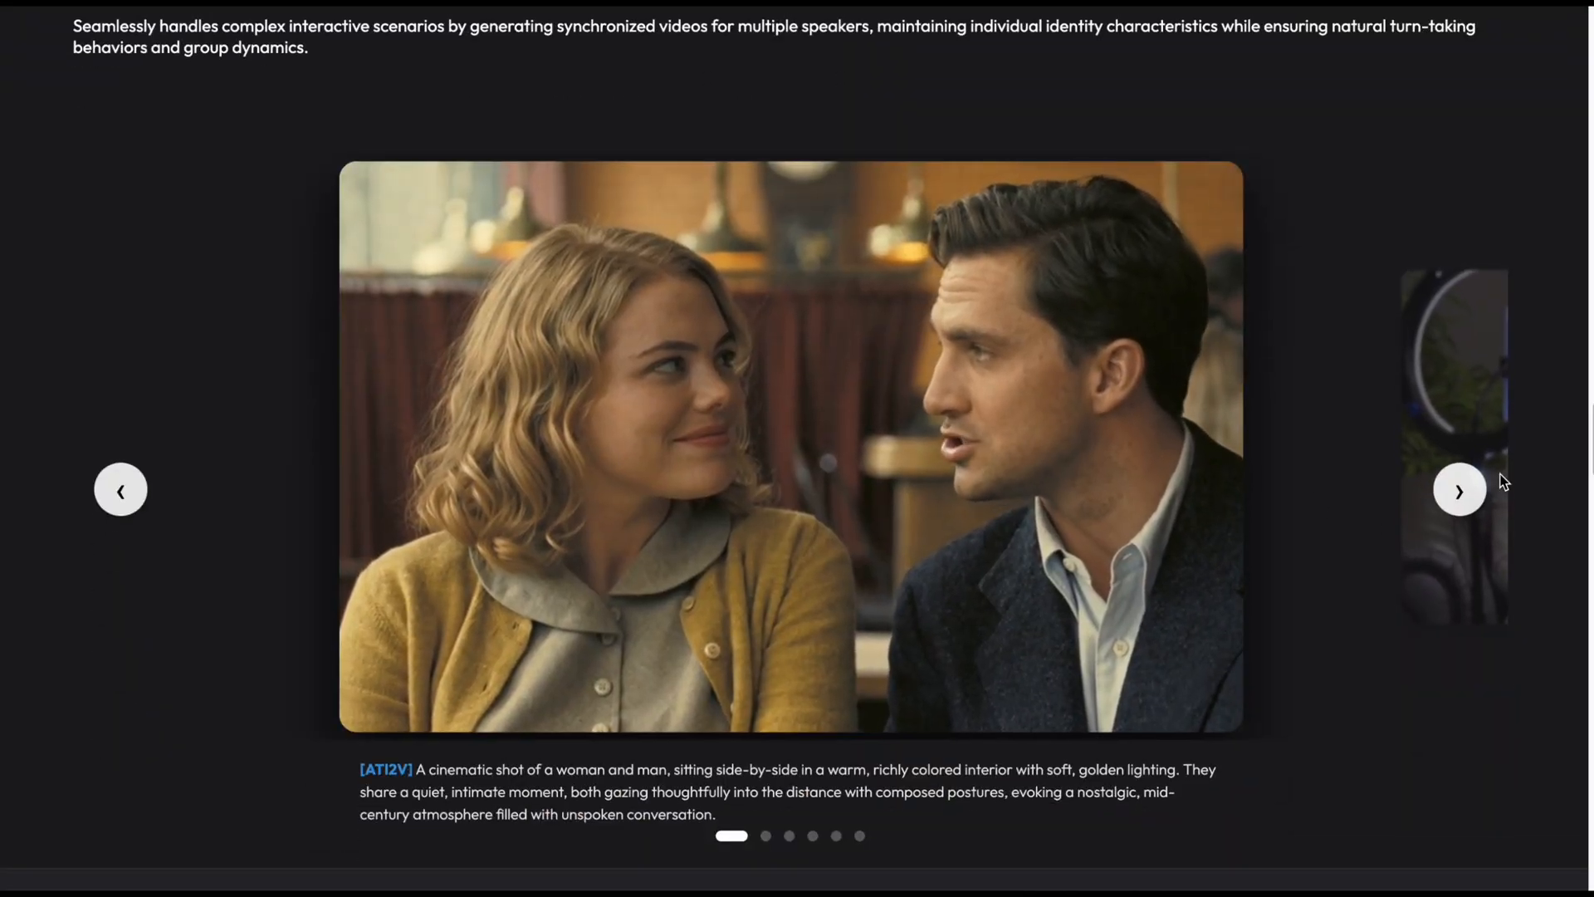
scroll(down, 3)
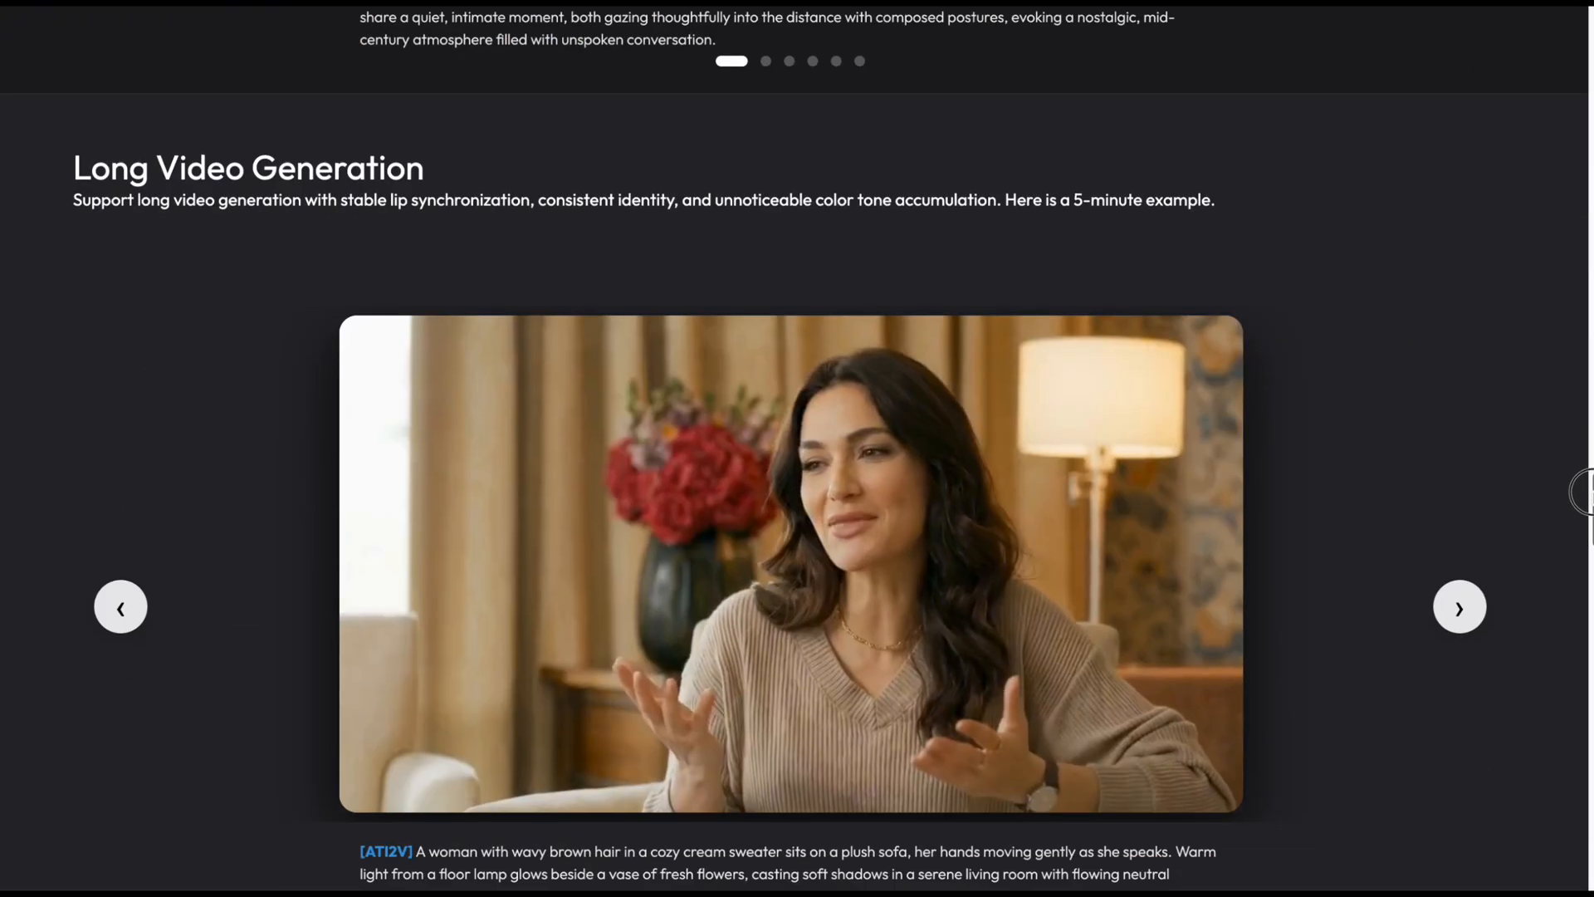